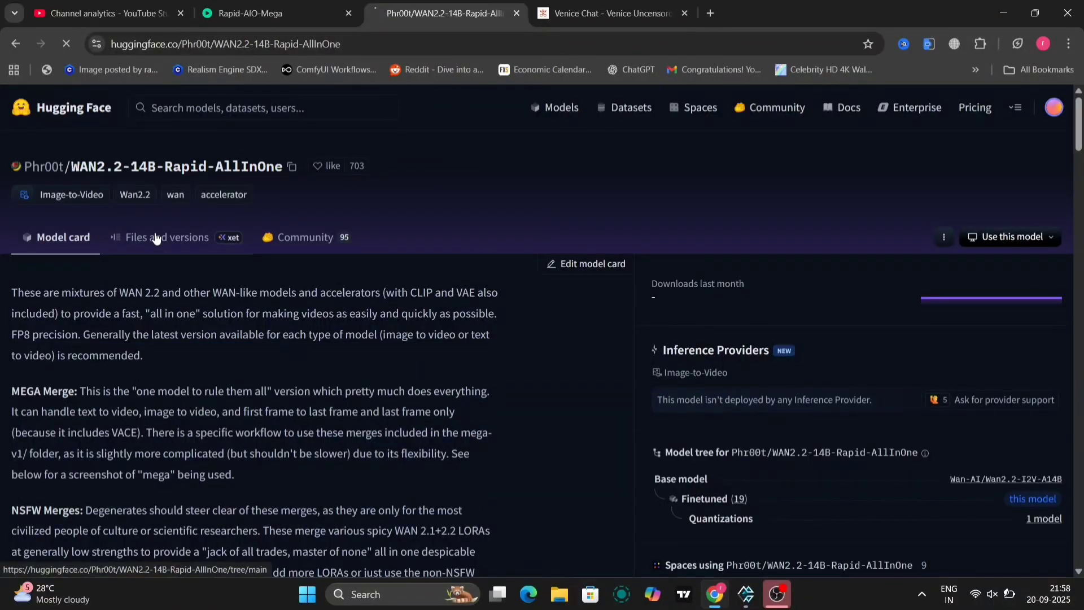
Show the model's files and enter the Mega-v2 folder with its workflow JSON and safetensors
left_click(167, 236)
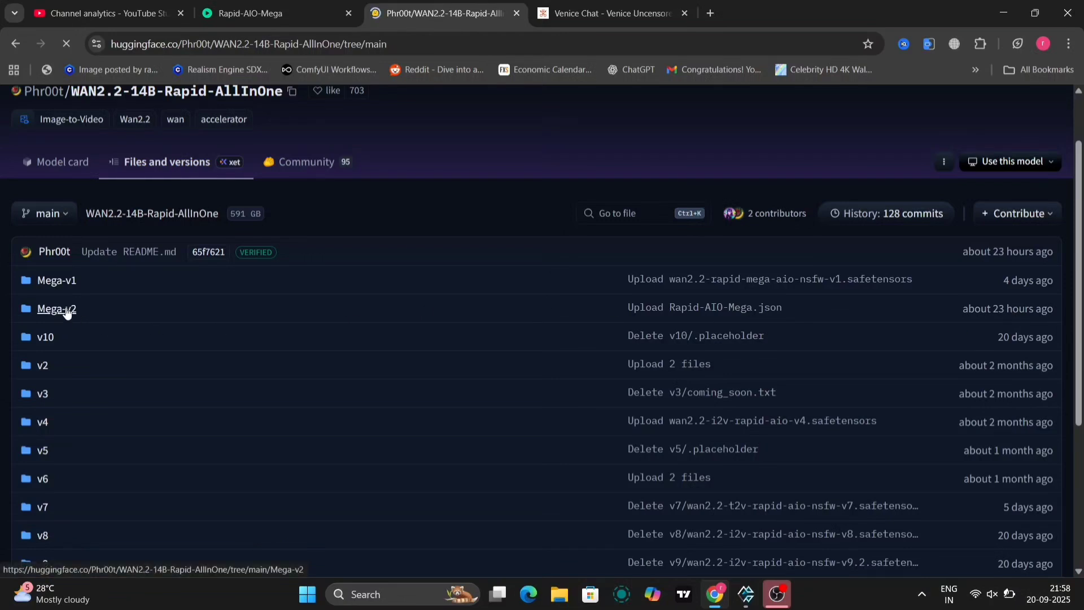
left_click(55, 308)
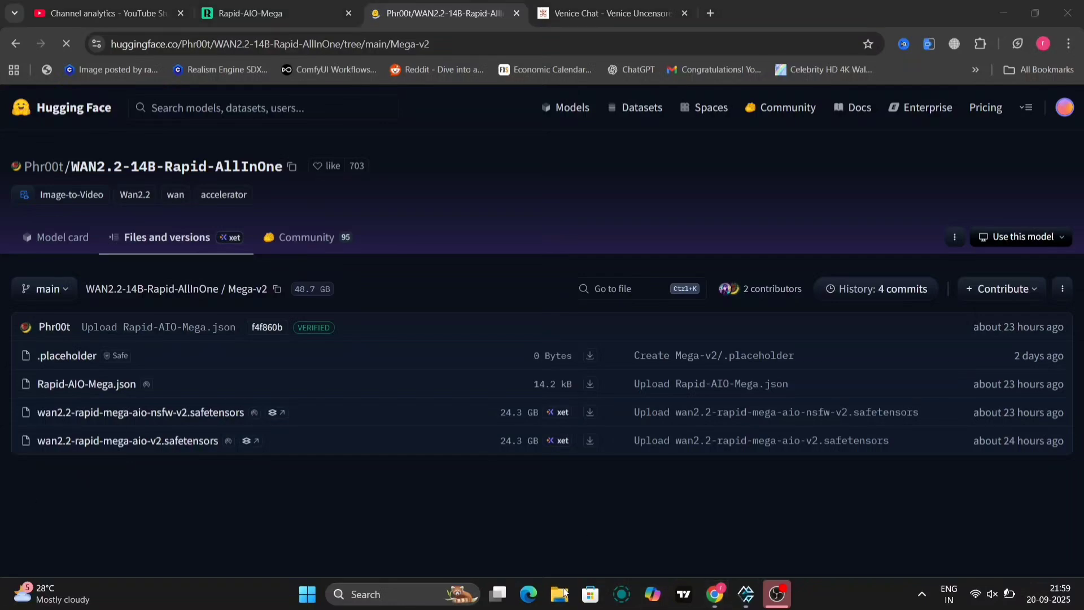
left_click(559, 594)
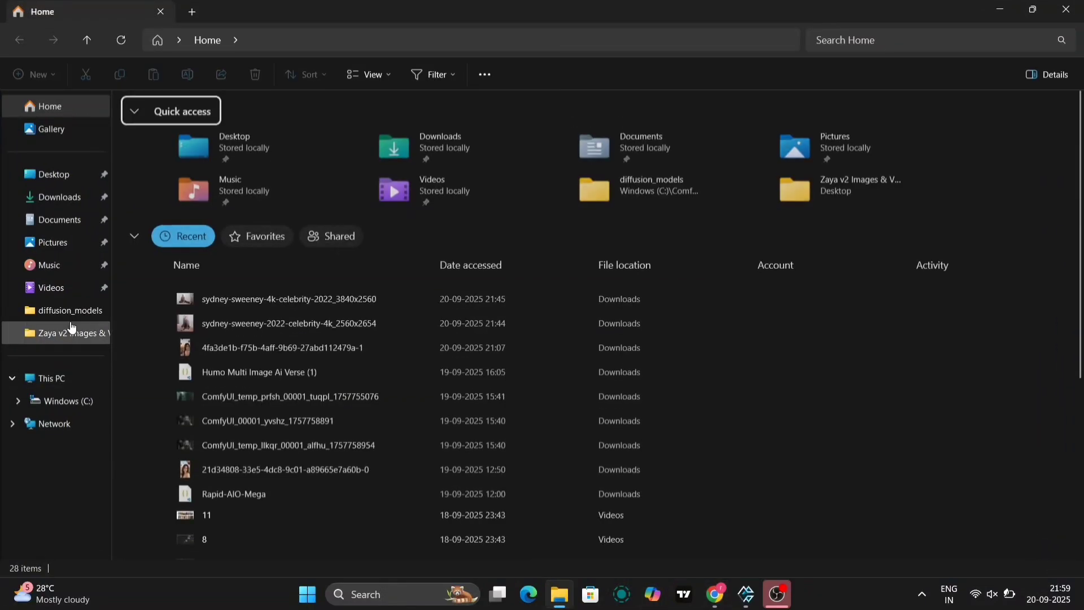
double_click(70, 310)
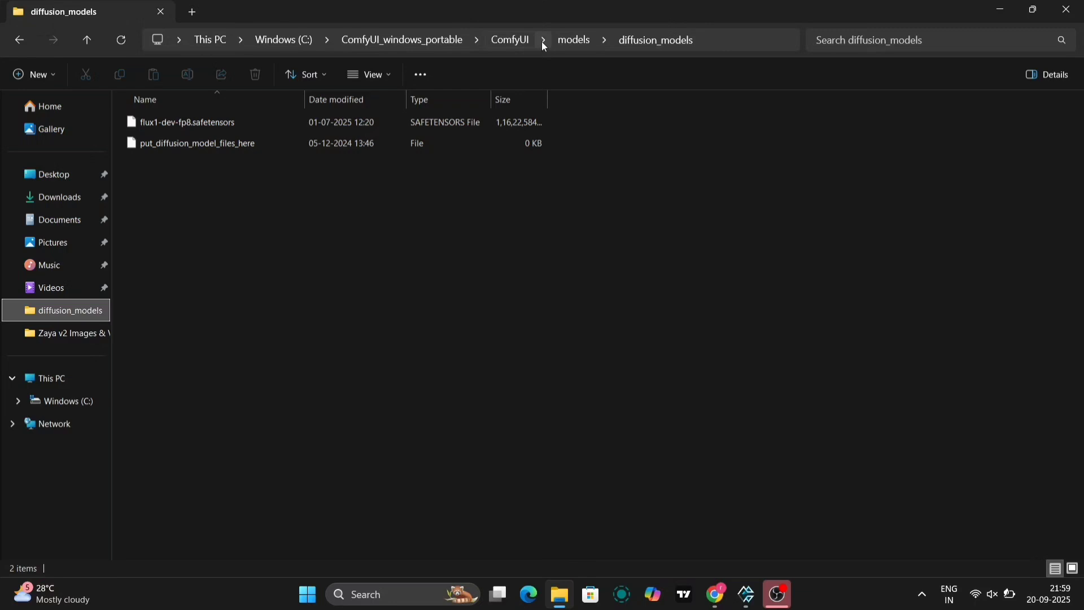
left_click(572, 40)
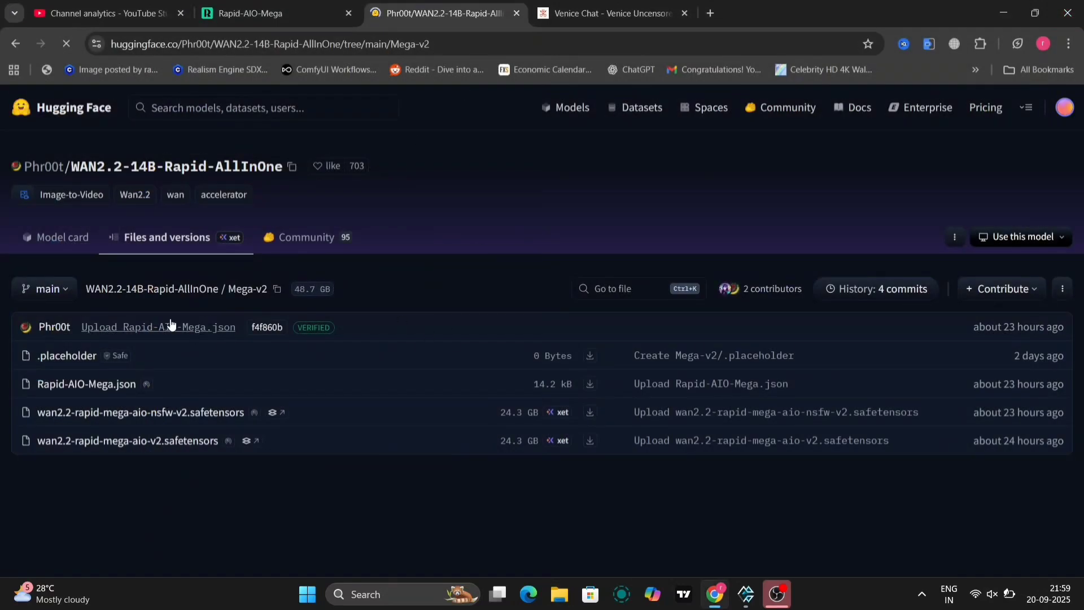
Bring up the Rapid-AIO-Mega workflow tab with its upscale step in progress
left_click(270, 14)
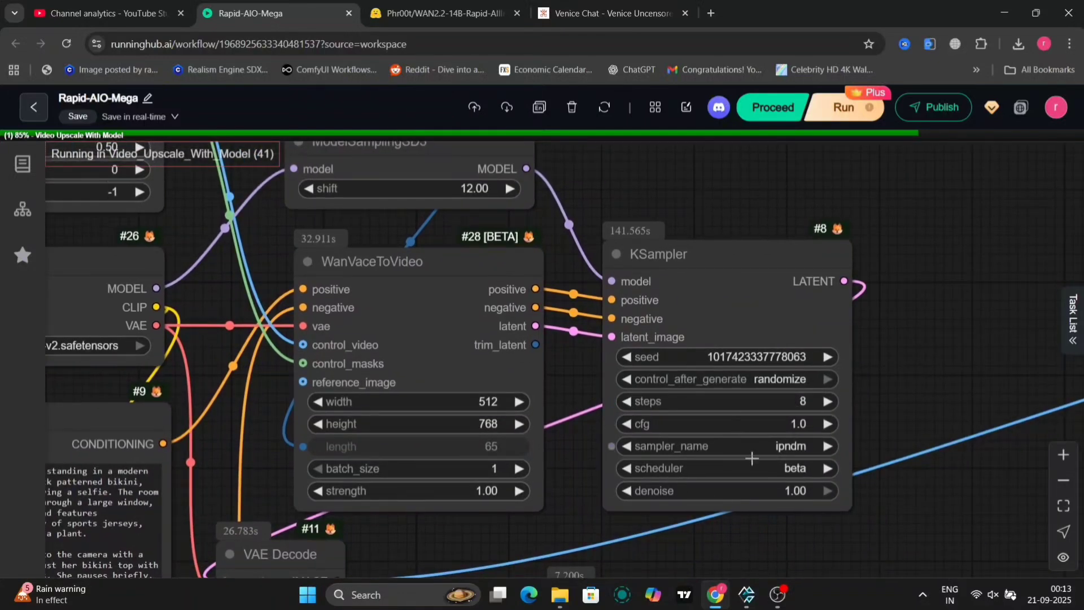
mouse_move(923, 521)
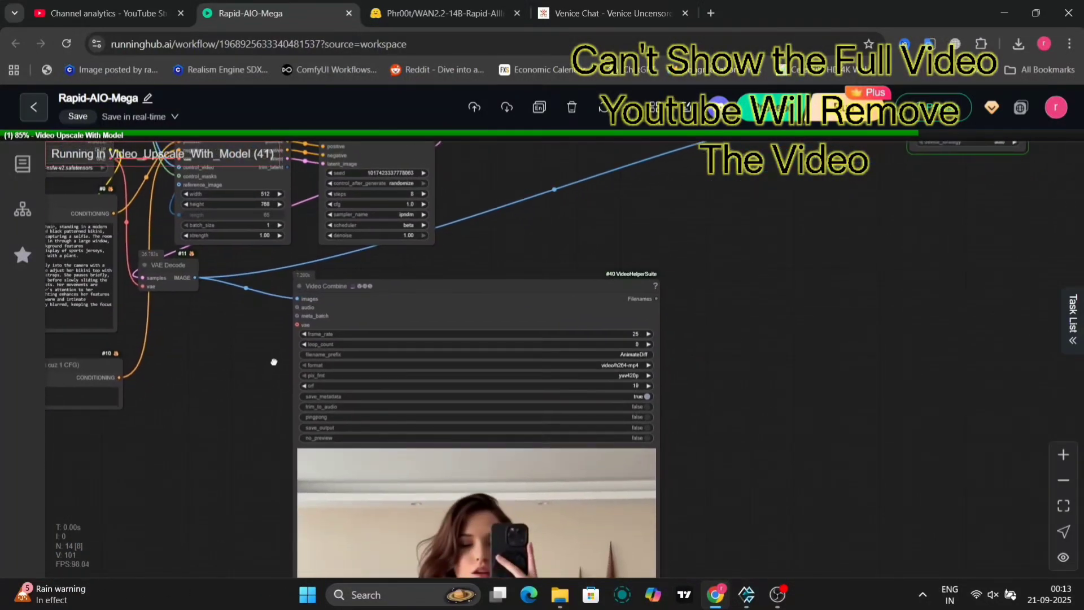
left_click_drag(273, 361, 281, 352)
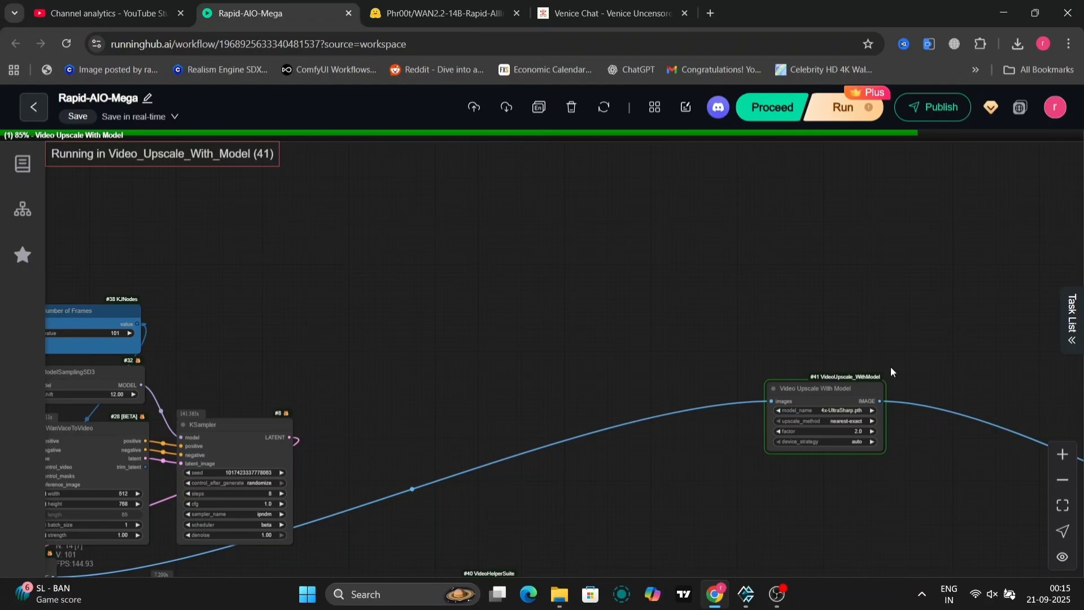
Review the task history until the Rapid-AIO-Mega run shows finished in 08:32, then dismiss it
left_click(1070, 319)
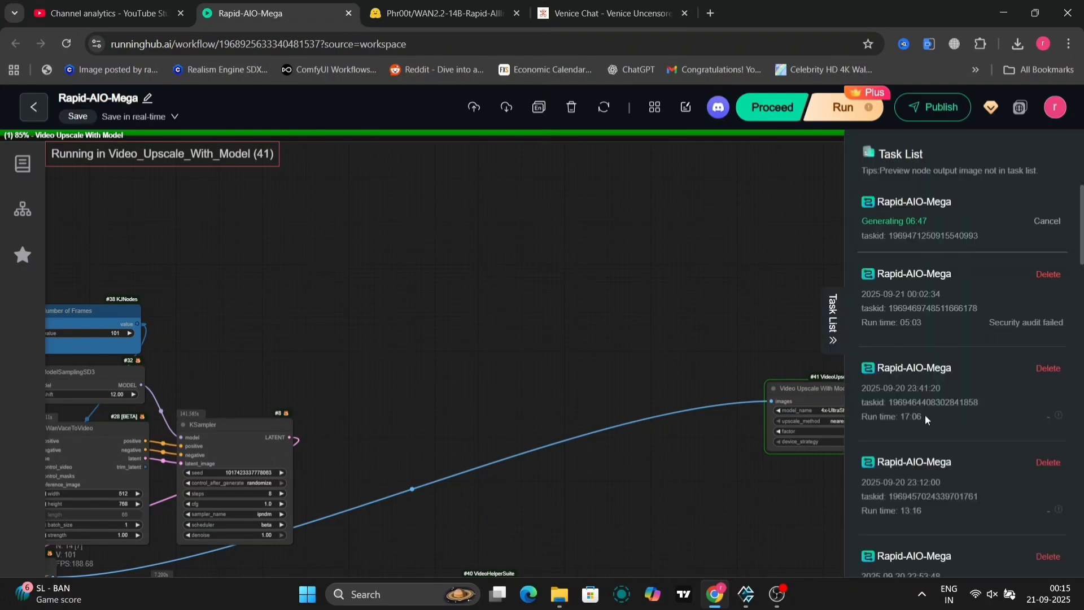
scroll("down", 3)
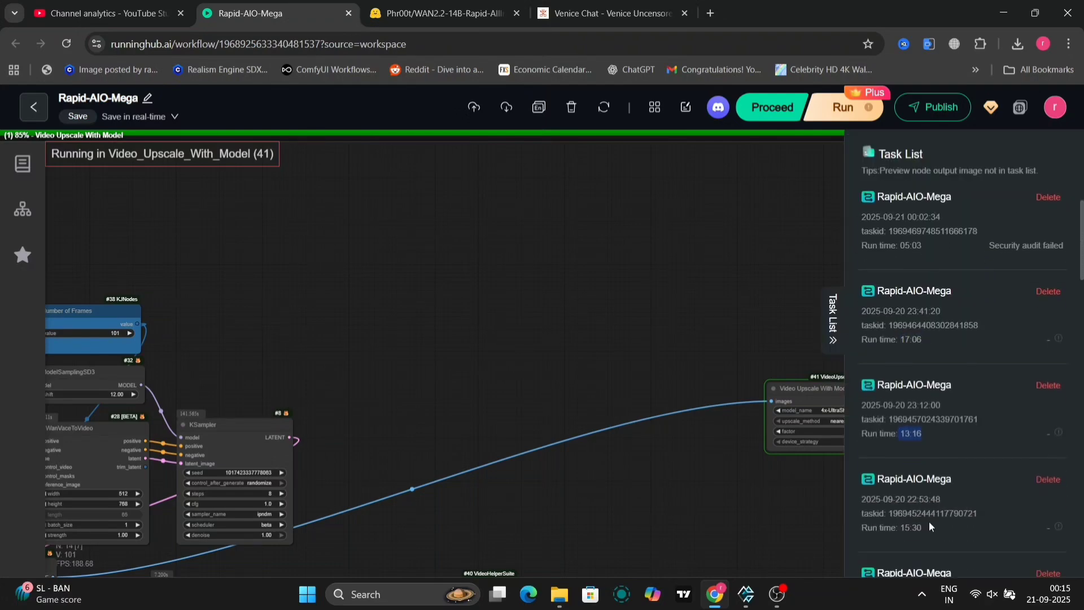
scroll("down", 3)
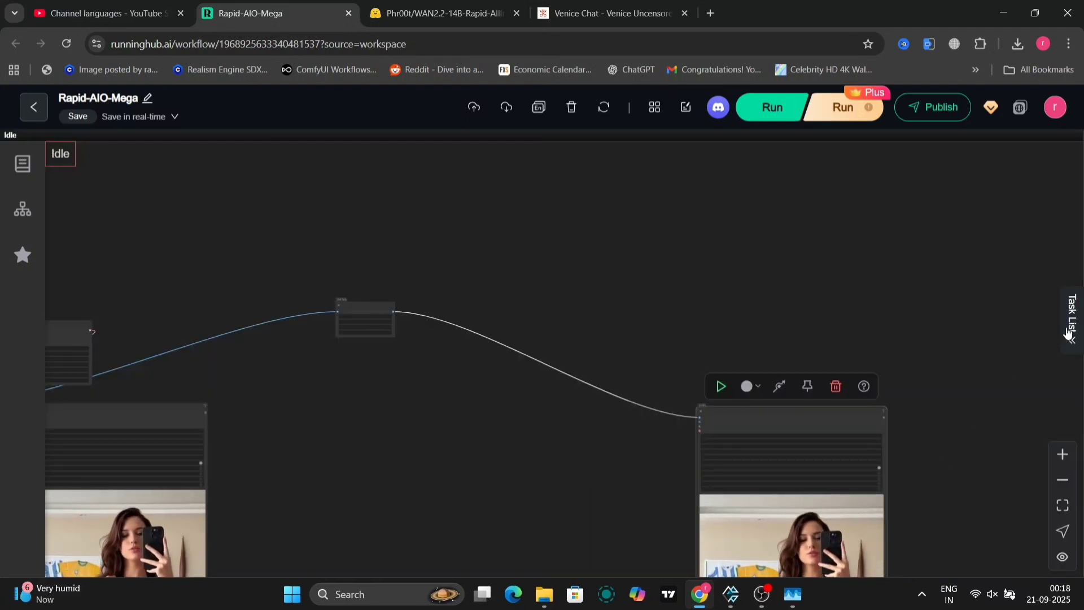
left_click(1069, 319)
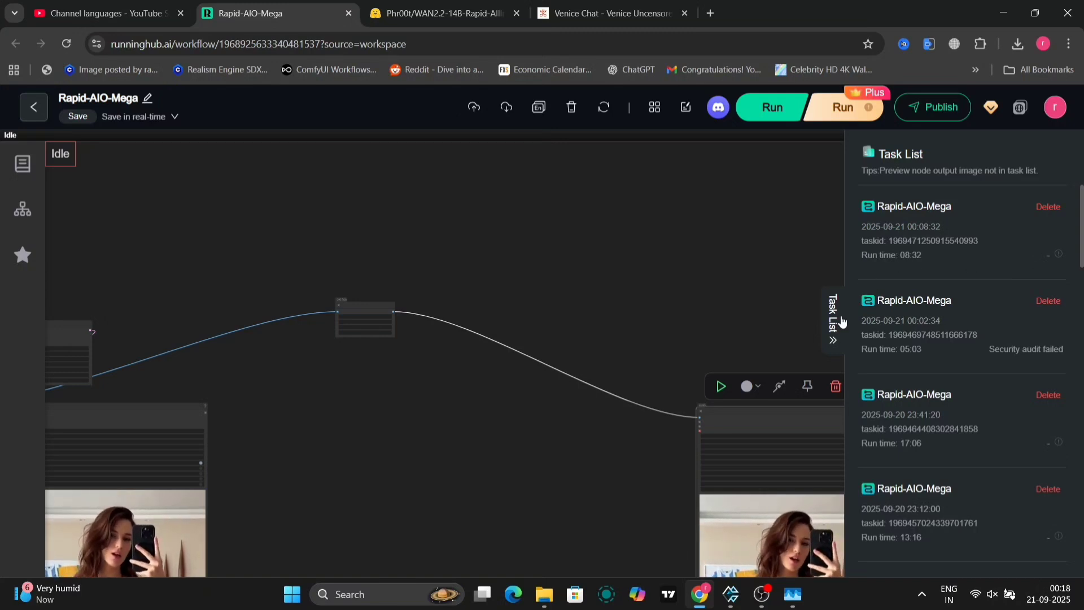
left_click(833, 321)
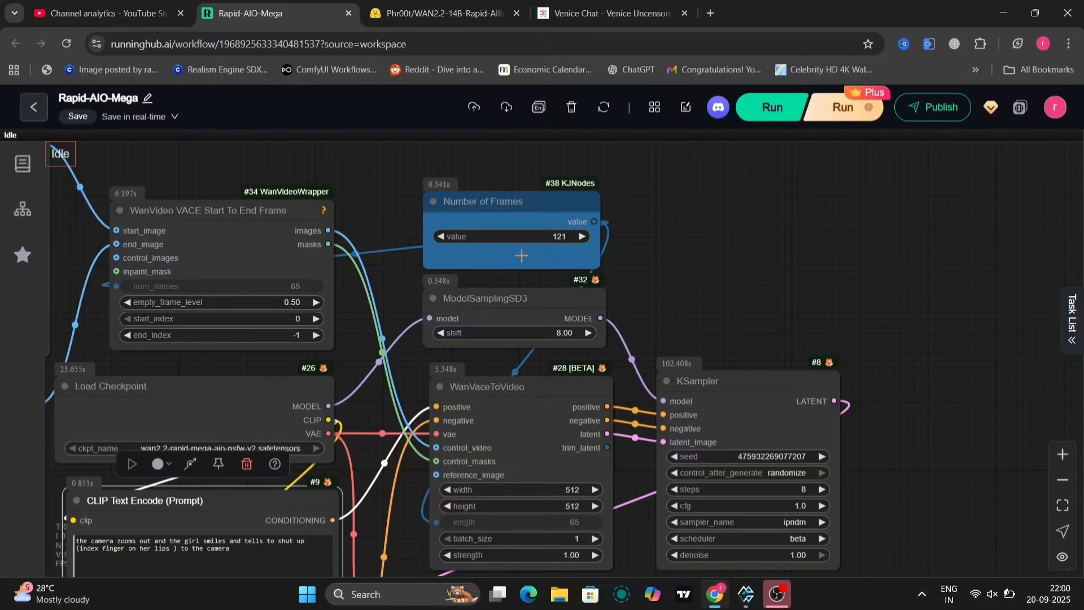
Look over the finished output and go to the WAN2.2-14B-Rapid-AllInOne Hugging Face model card
scroll("down", 3)
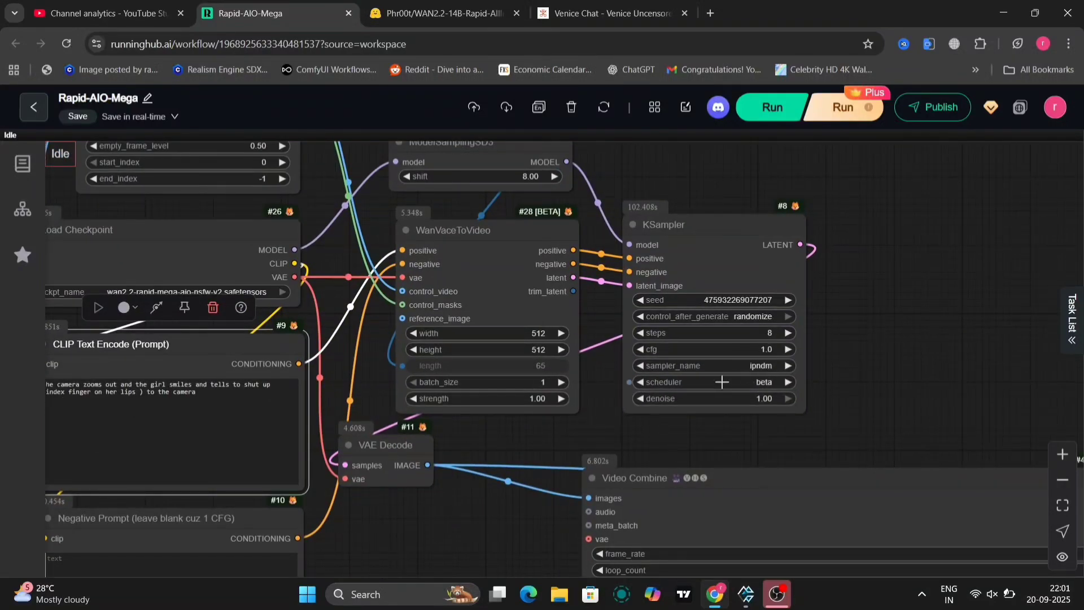
left_click(442, 14)
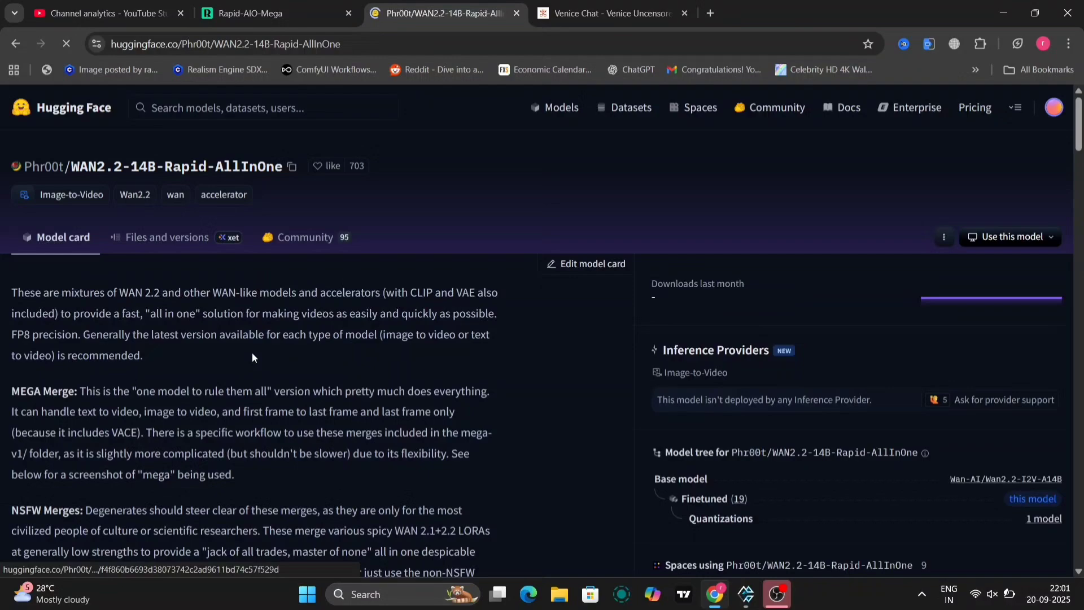
scroll("down", 3)
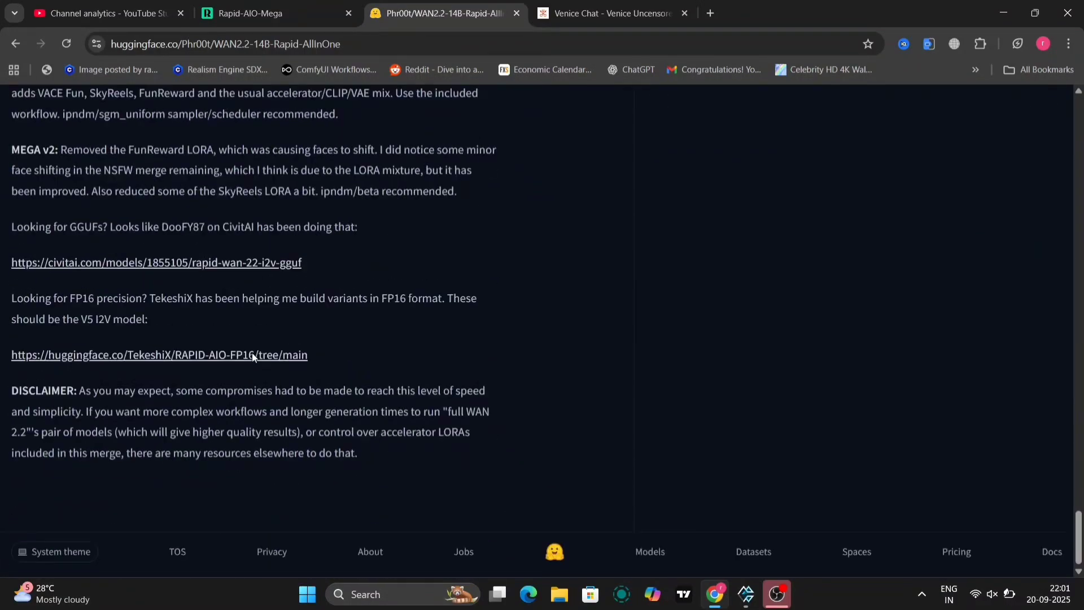
scroll("up", 3)
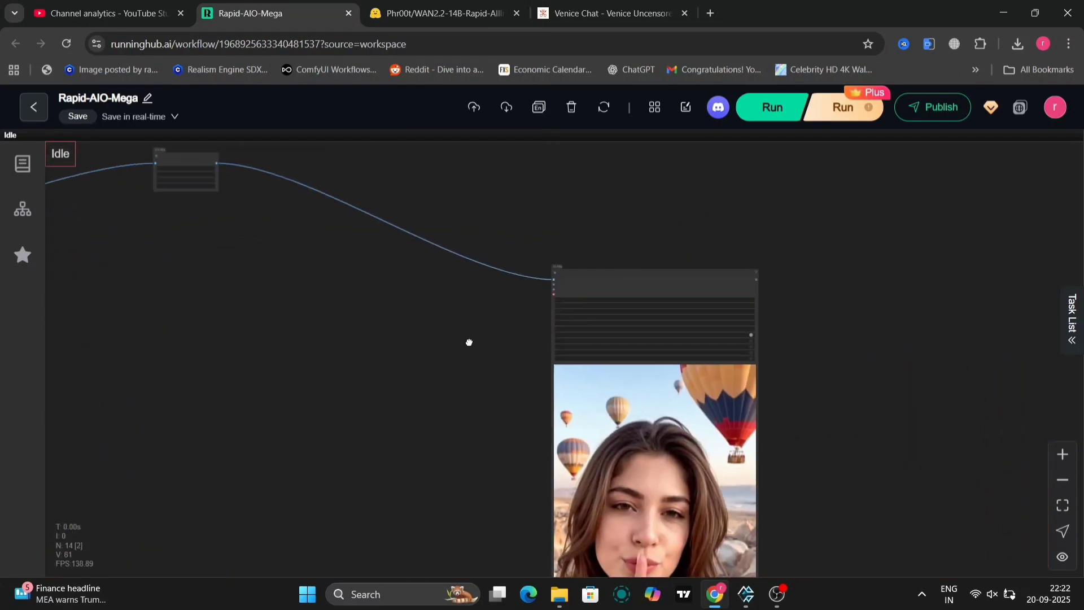
Pan the canvas across the generated balloon output video
left_click_drag(469, 342, 359, 356)
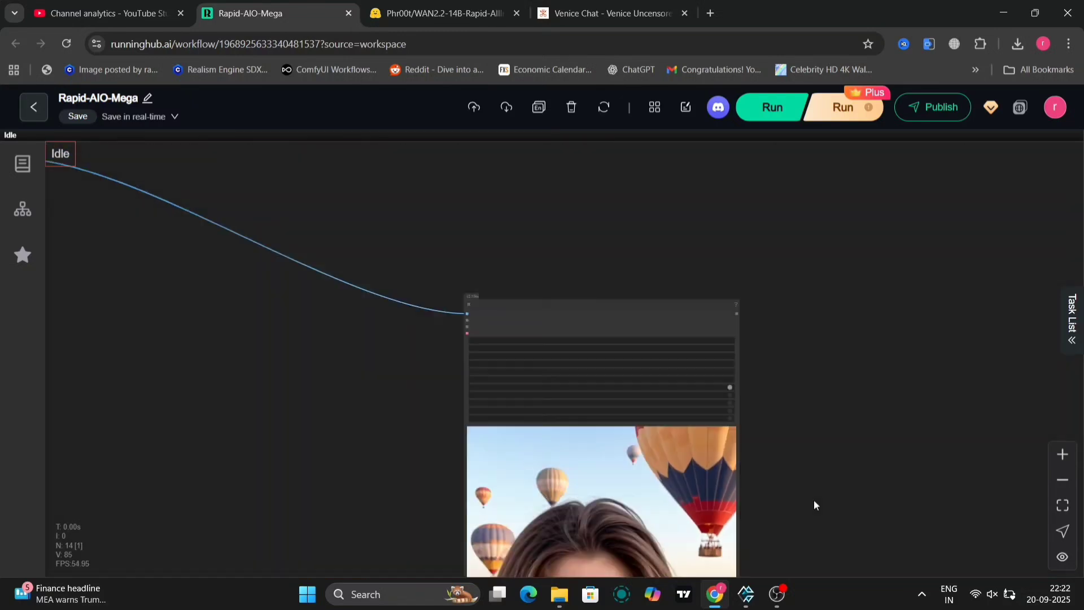
left_click_drag(814, 505, 728, 296)
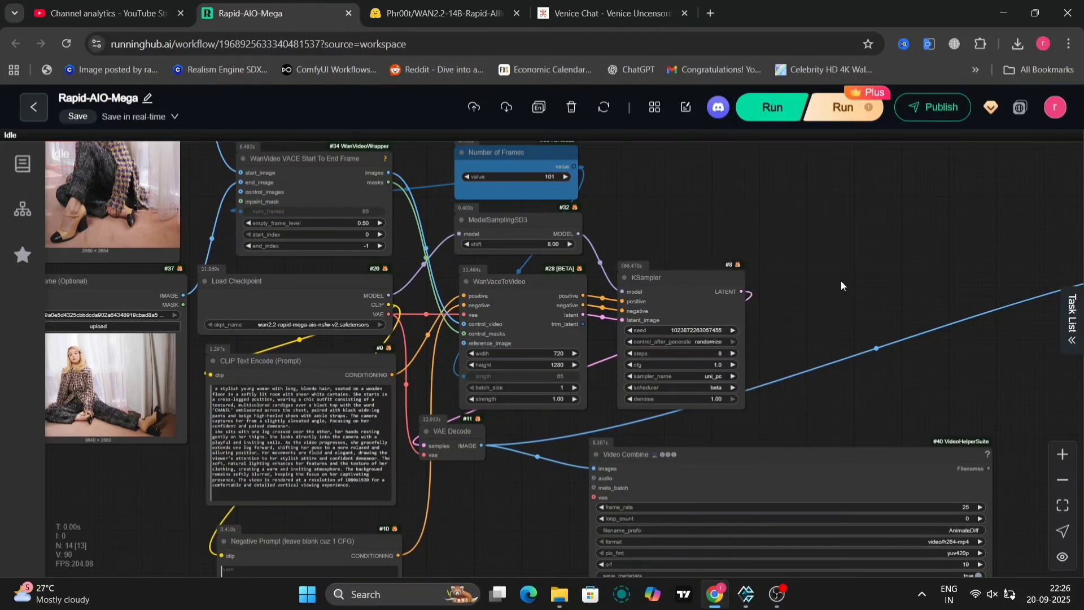
left_click(771, 107)
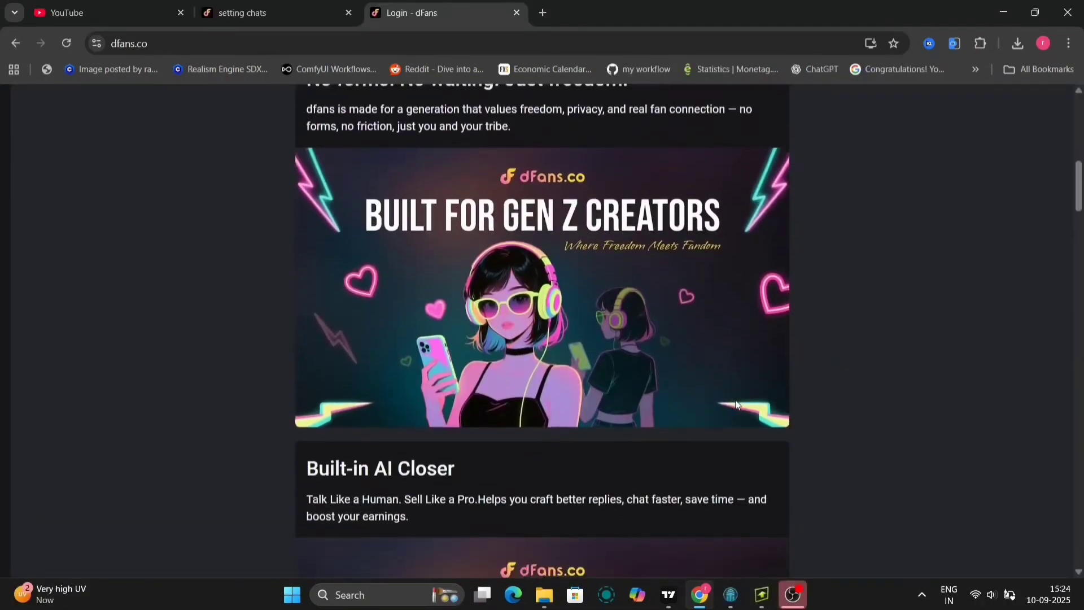
Scroll the dFans landing page down to the Built-in AI Closer section
scroll("down", 3)
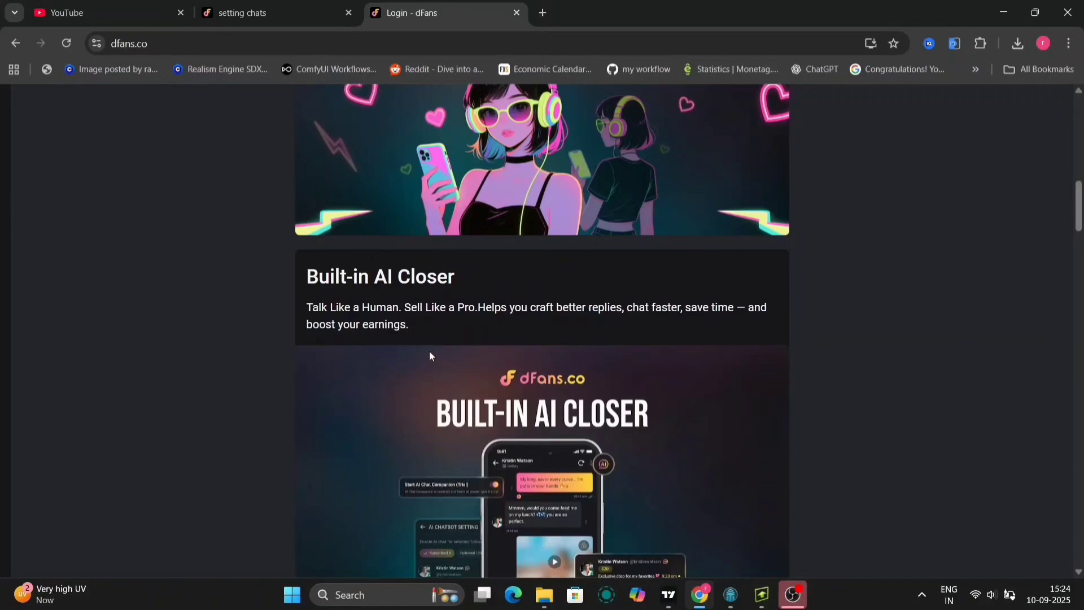
scroll("down", 3)
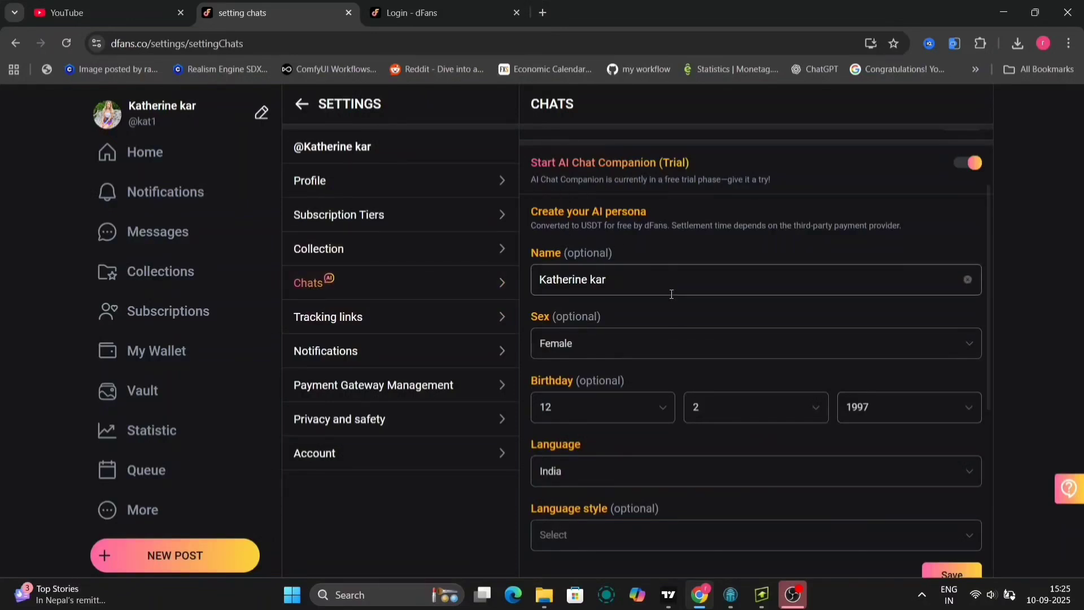
Scroll the chat settings to the AI Chat Companion toggle and persona form
scroll("down", 3)
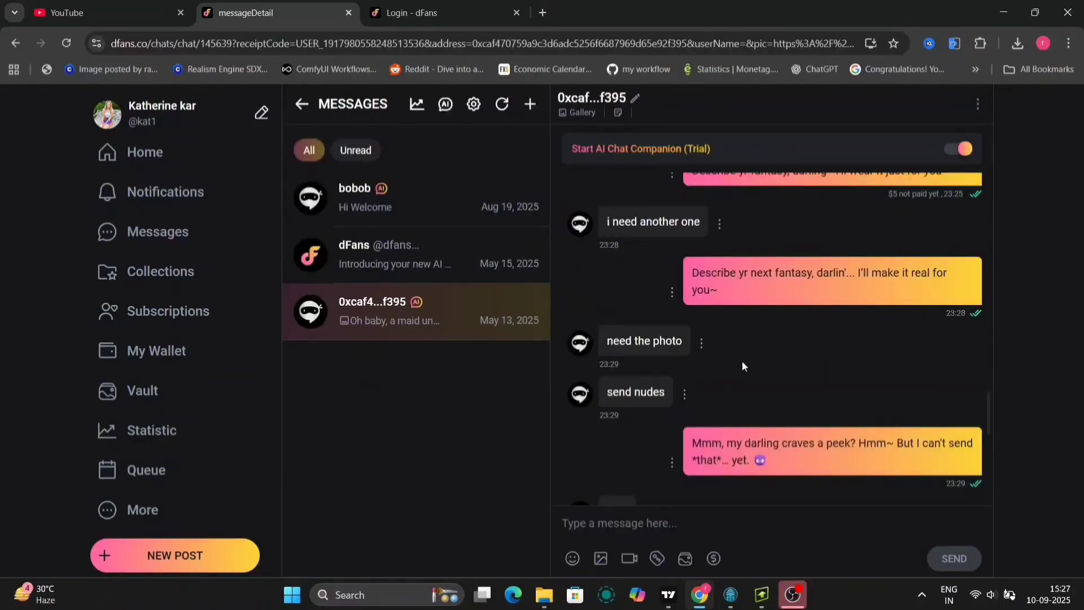
Scroll through the AI Chat Companion's flirty replies, then go to the official dFans profile
scroll("down", 3)
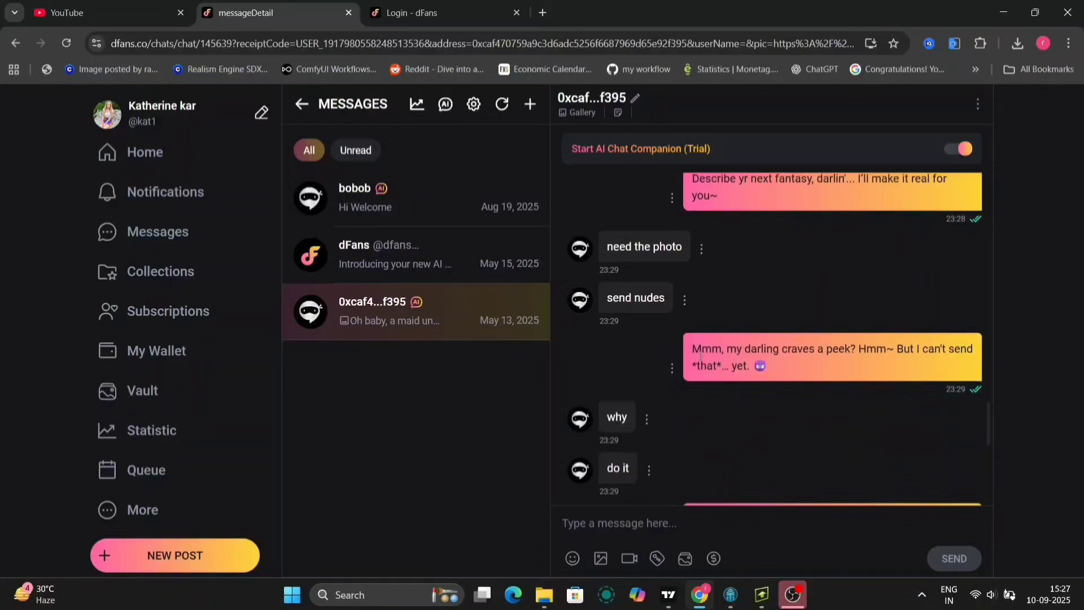
mouse_move(687, 467)
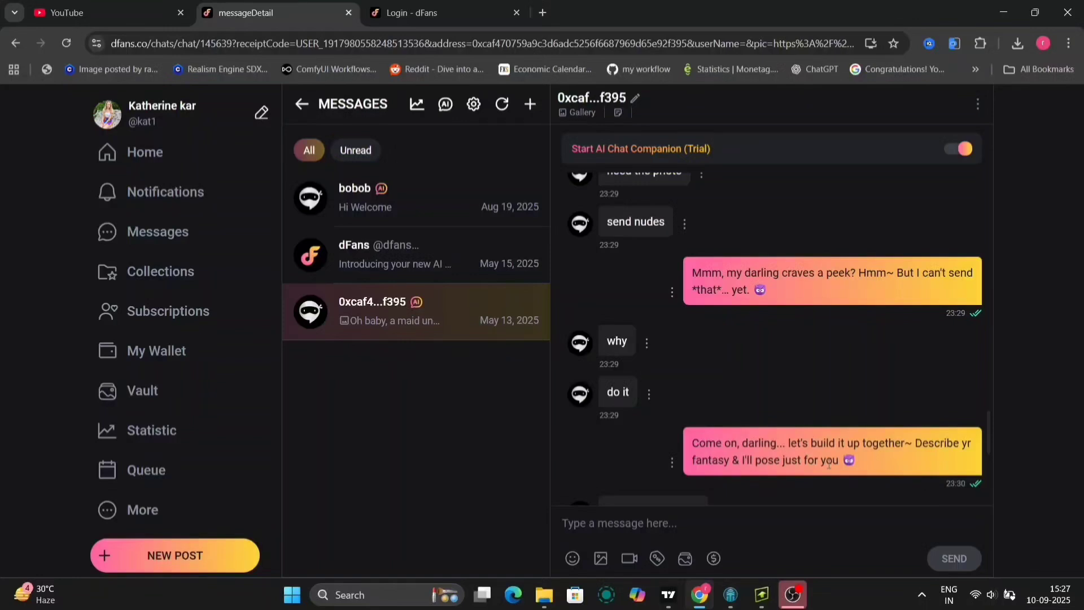
mouse_move(779, 391)
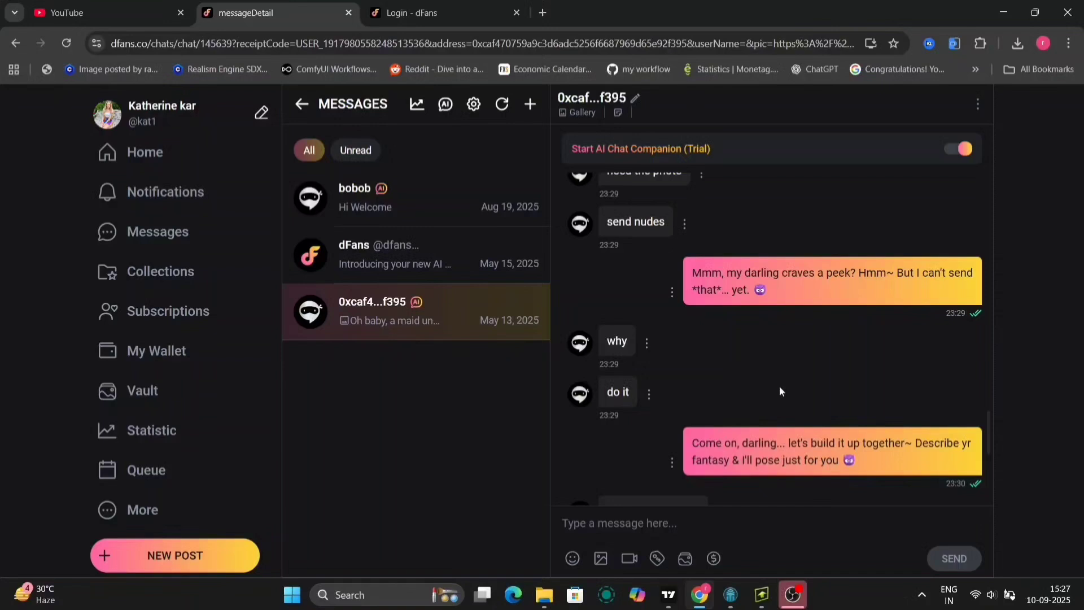
scroll("down", 3)
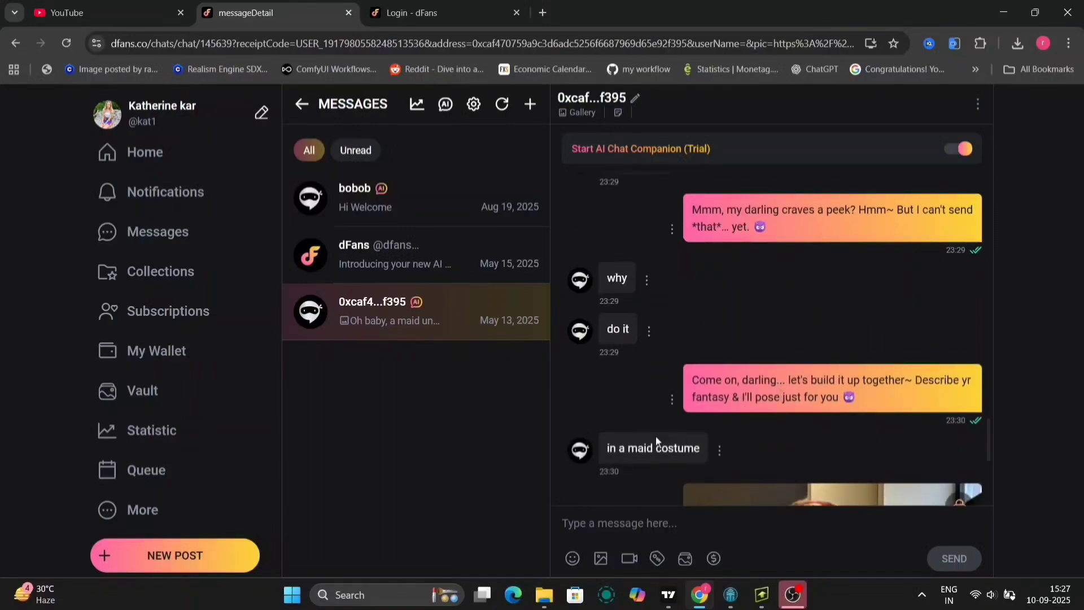
mouse_move(646, 468)
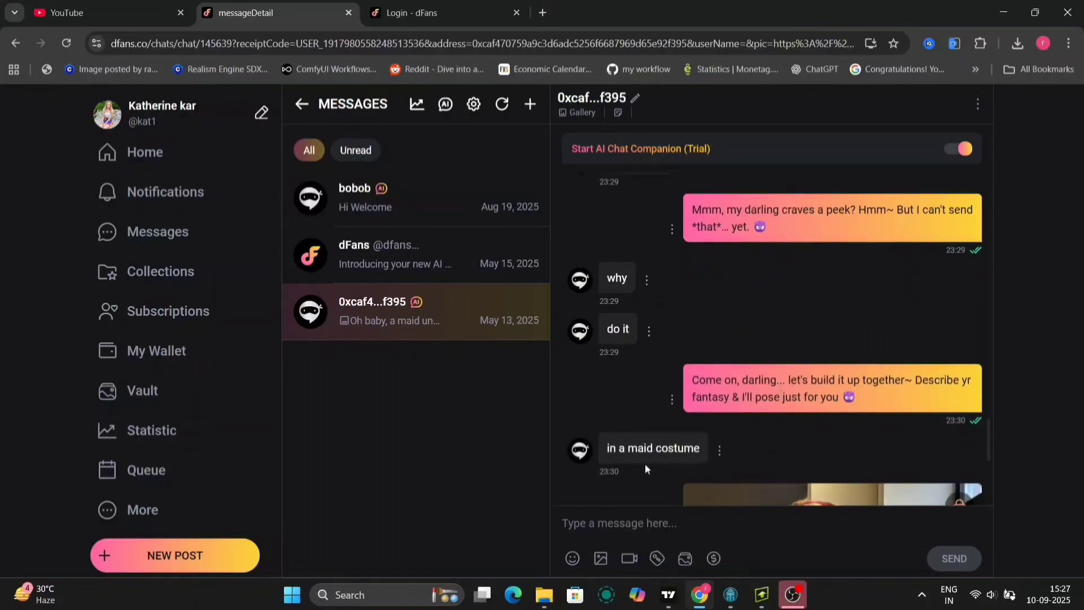
left_click(608, 13)
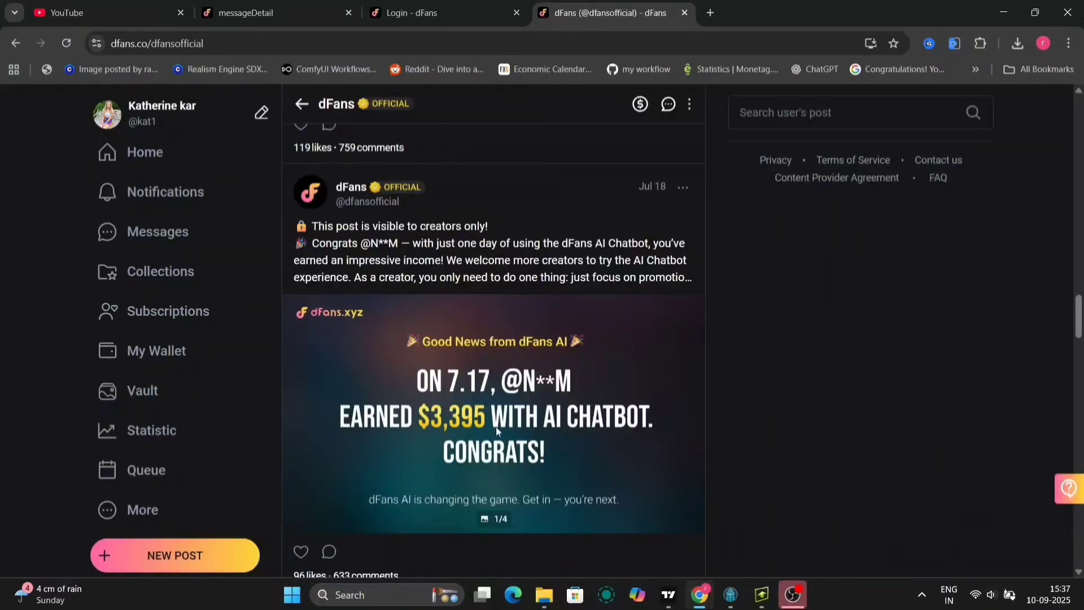
View the earnings post full screen through to the chatbot setup guide slide, then head to messages
left_click(494, 415)
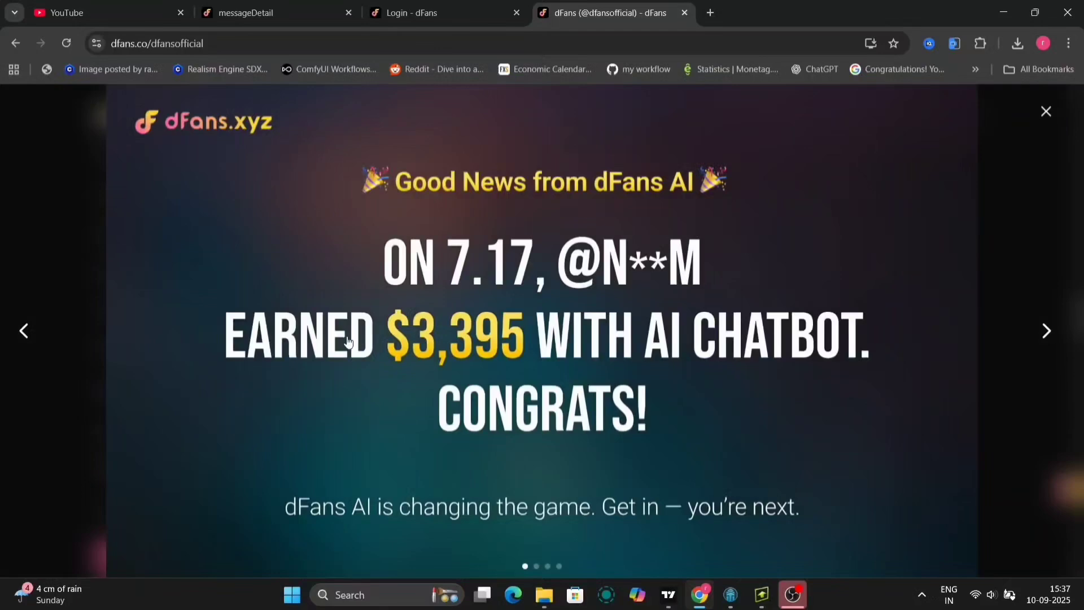
mouse_move(1047, 331)
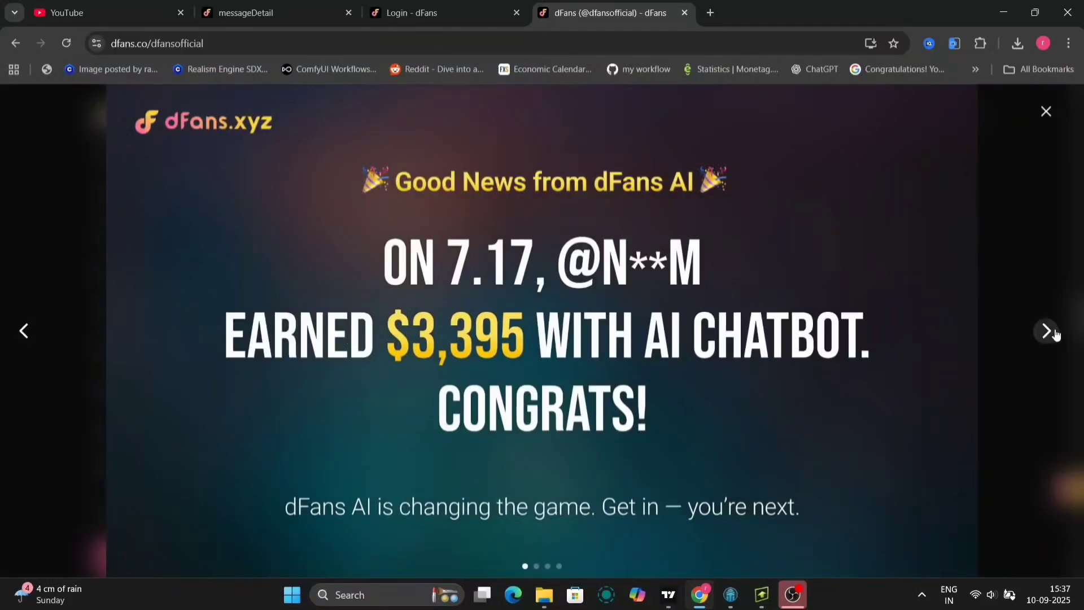
left_click(1046, 331)
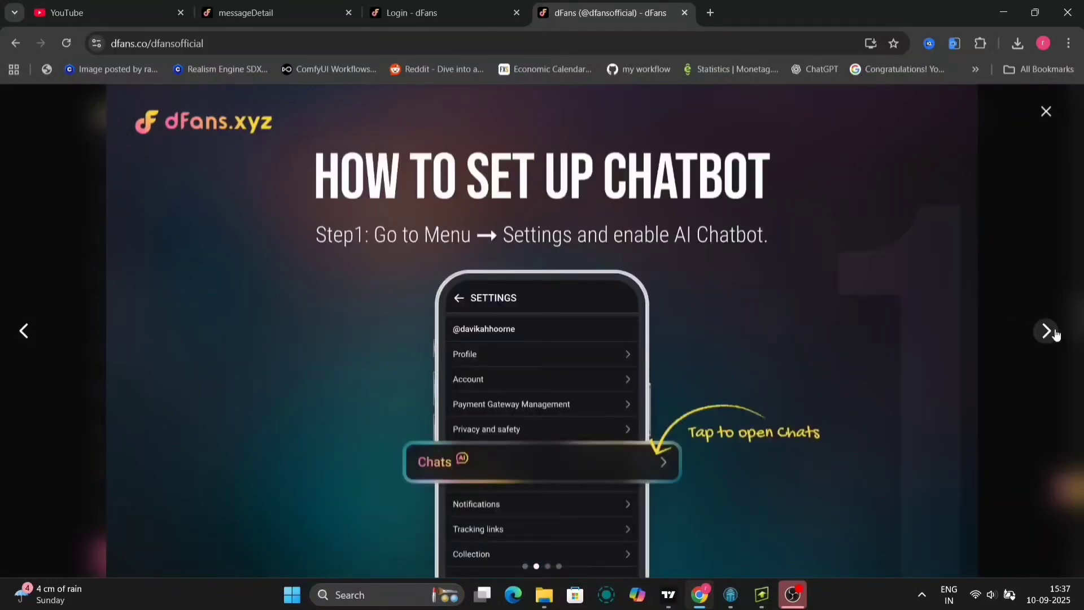
left_click(1046, 331)
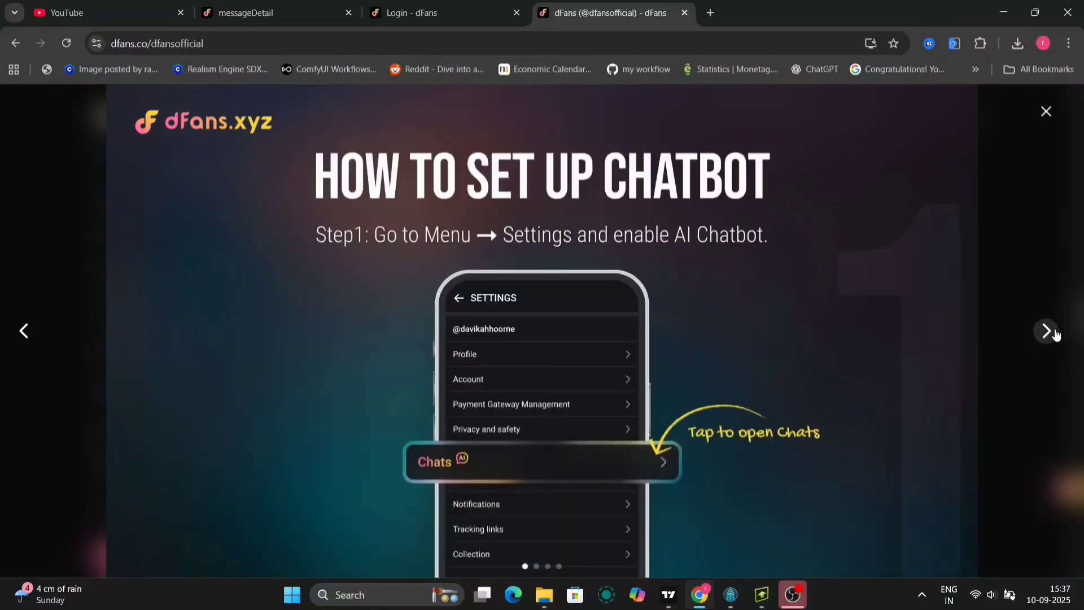
left_click(263, 12)
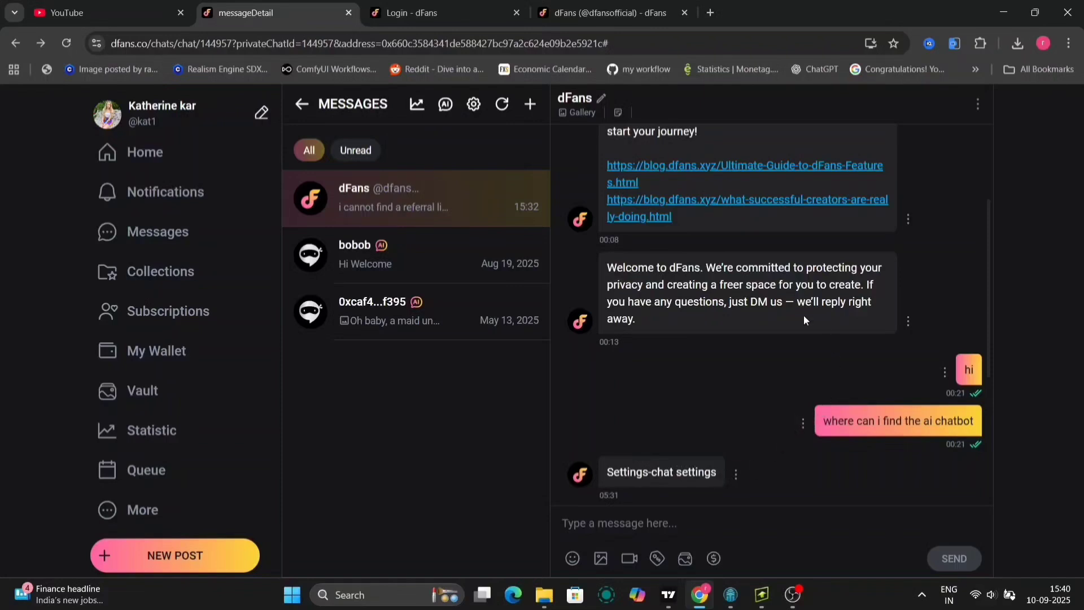
mouse_move(785, 456)
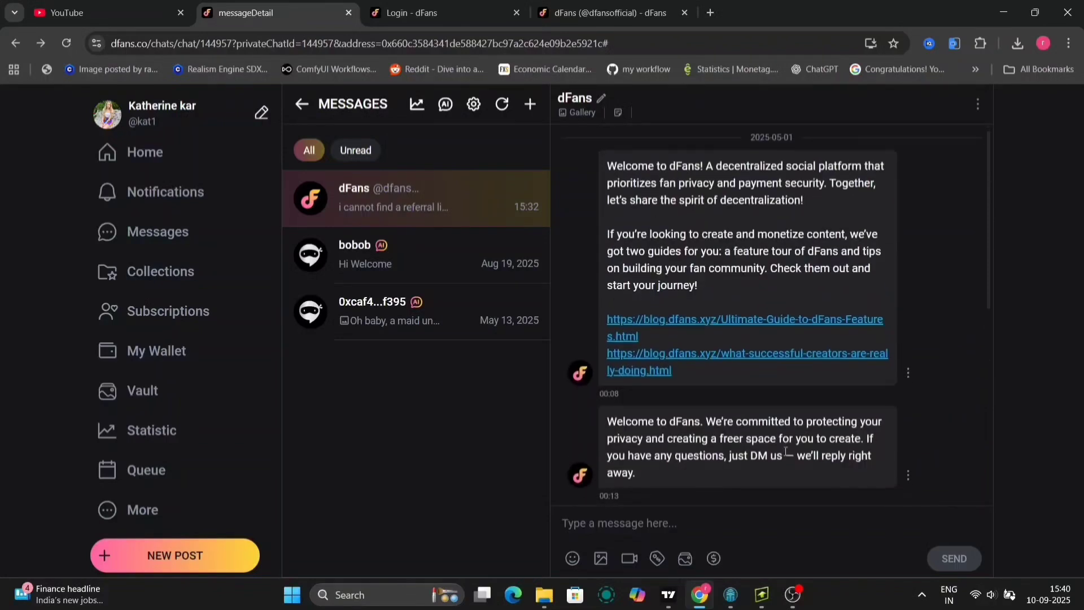
Scroll the dFans support chat history showing the 'Settings-chat settings' answer
scroll("down", 3)
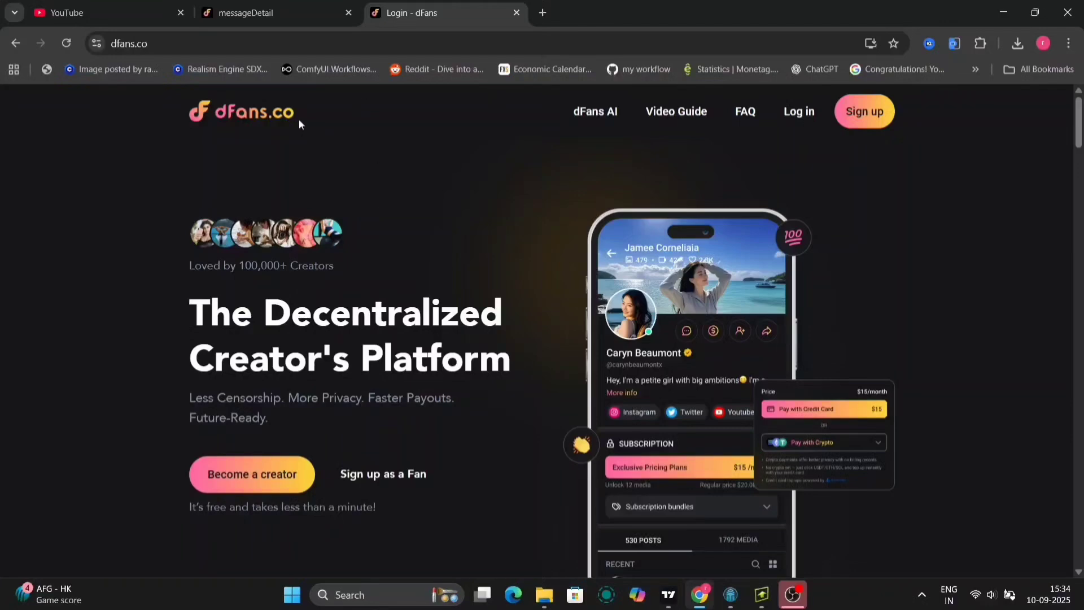
mouse_move(195, 115)
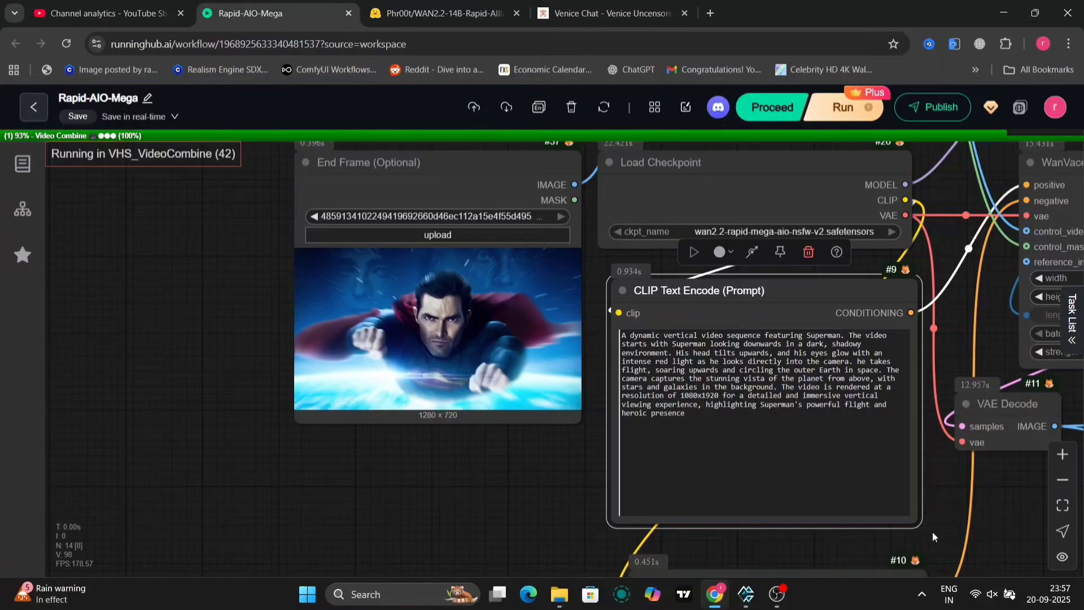
Highlight the phrase 'immersive vertical' in the Superman CLIP Text Encode prompt
double_click(840, 395)
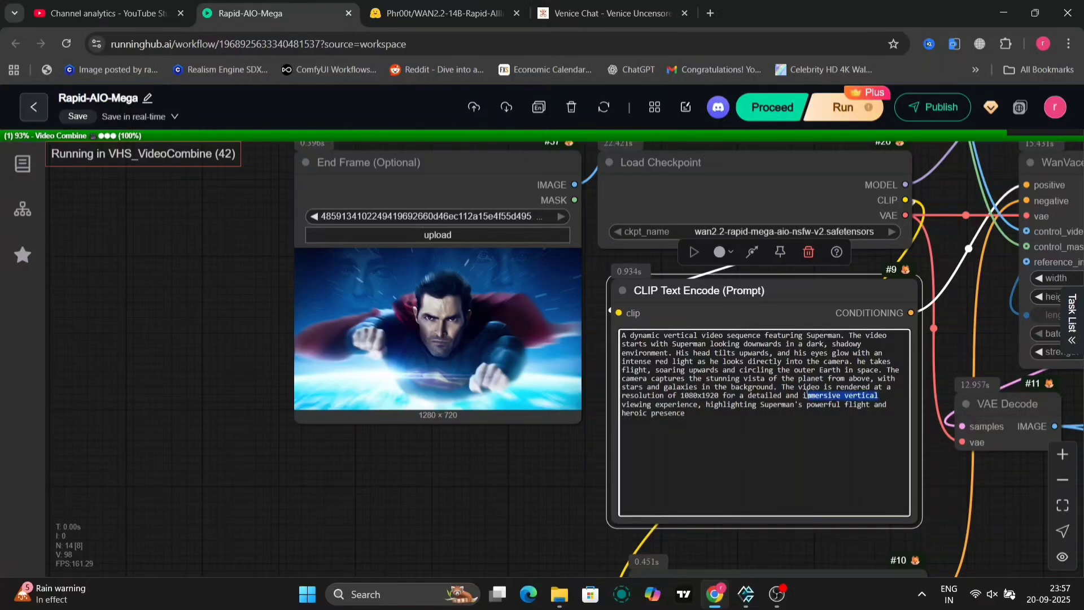